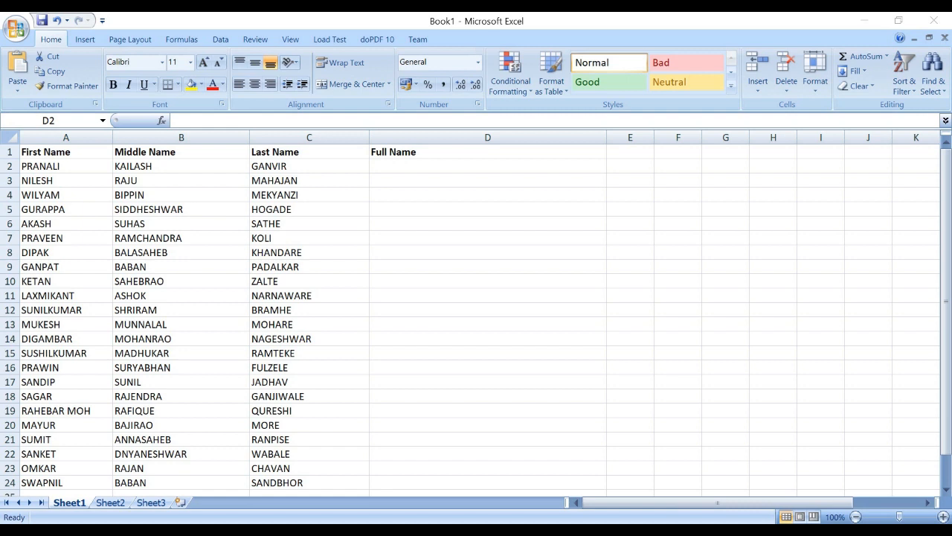
left_click(487, 166)
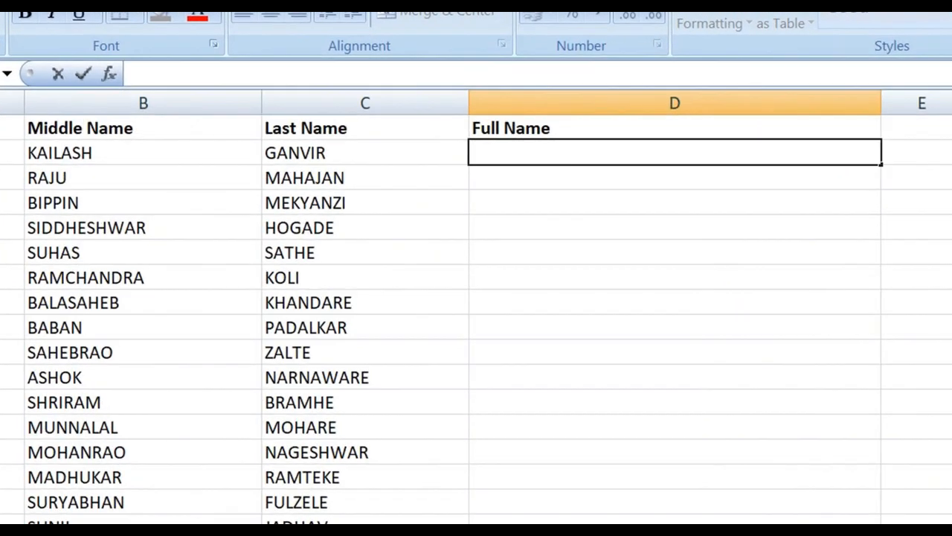
type("=CONCATENATE")
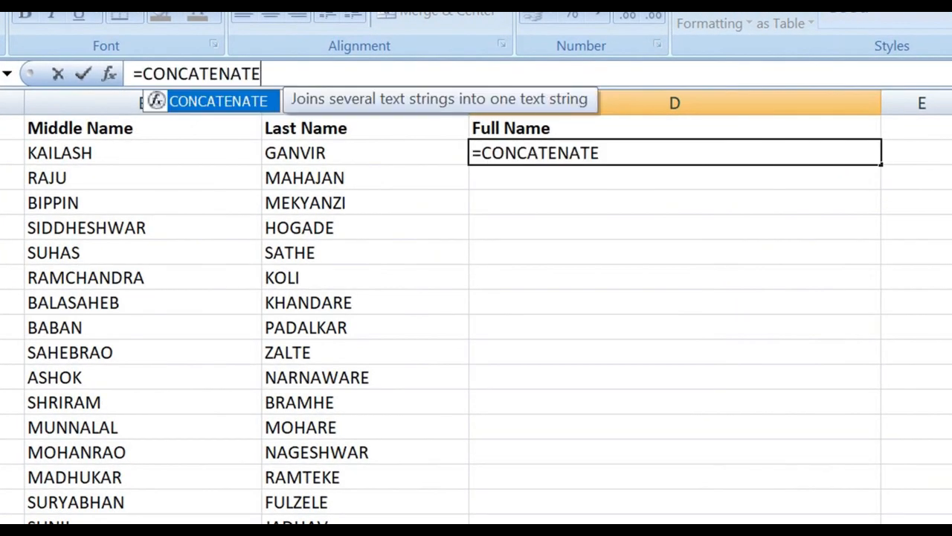
type("(")
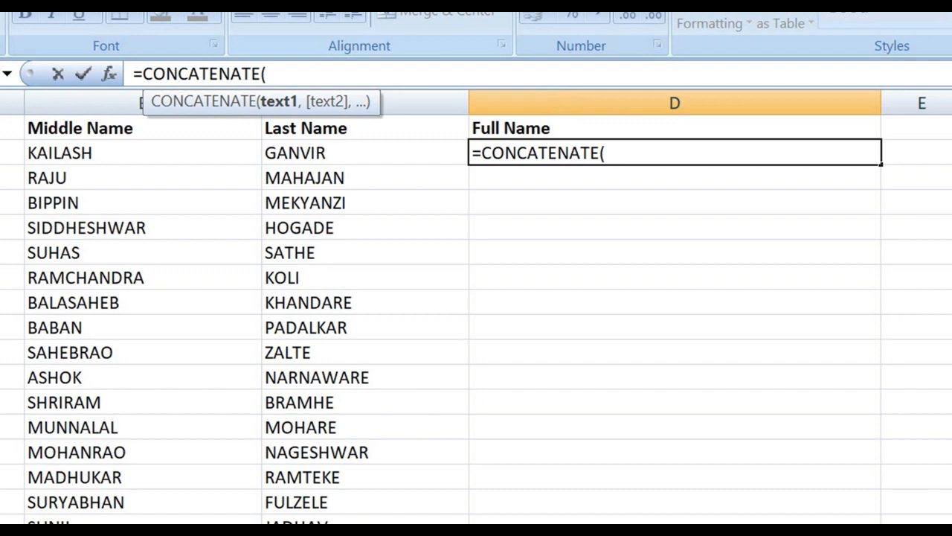
type("a2")
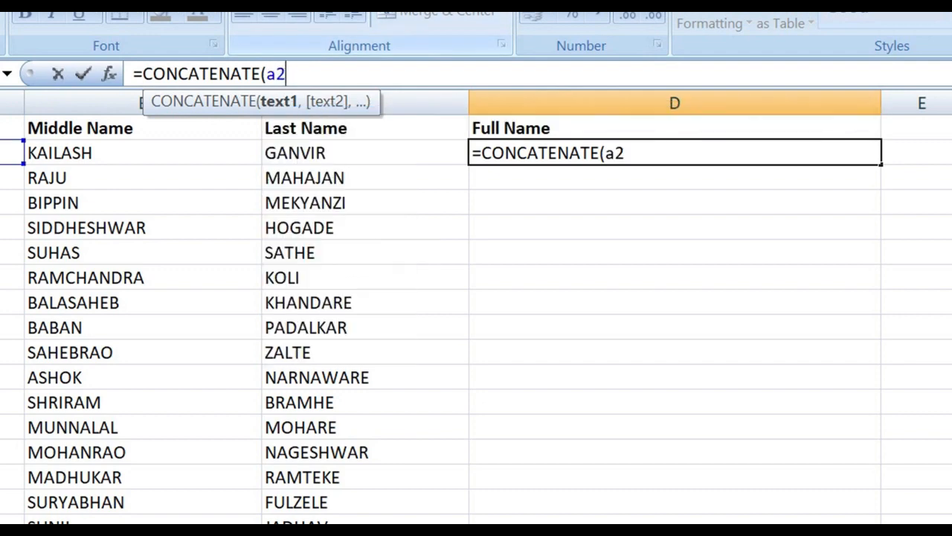
type(",")
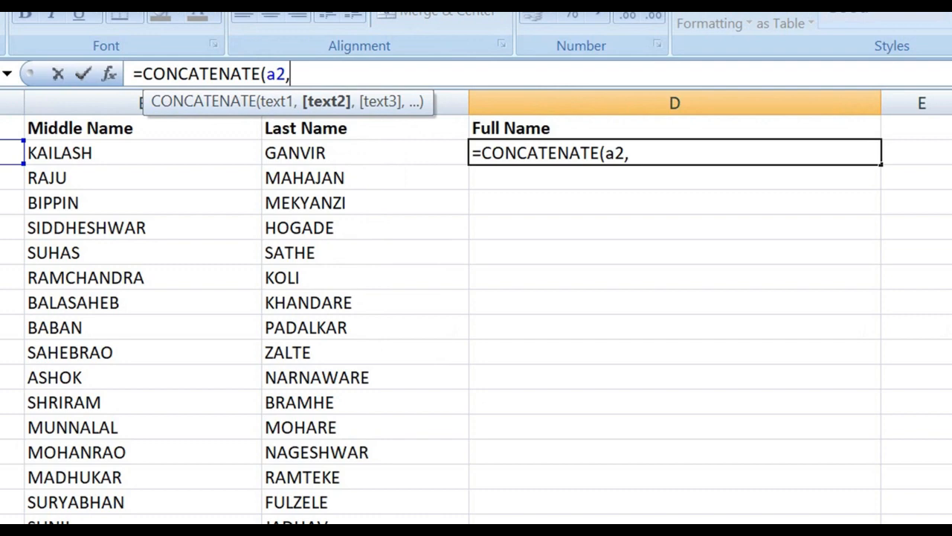
type("\"\"")
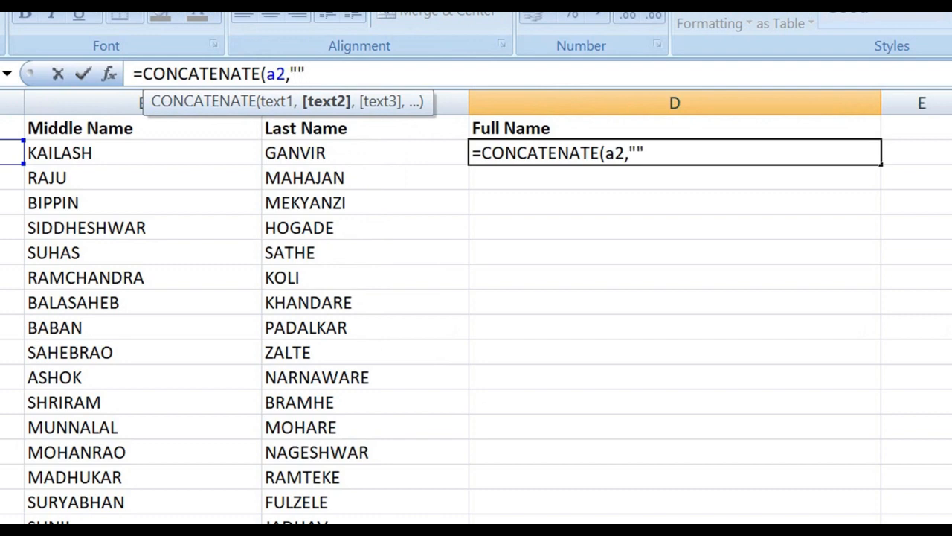
type(",")
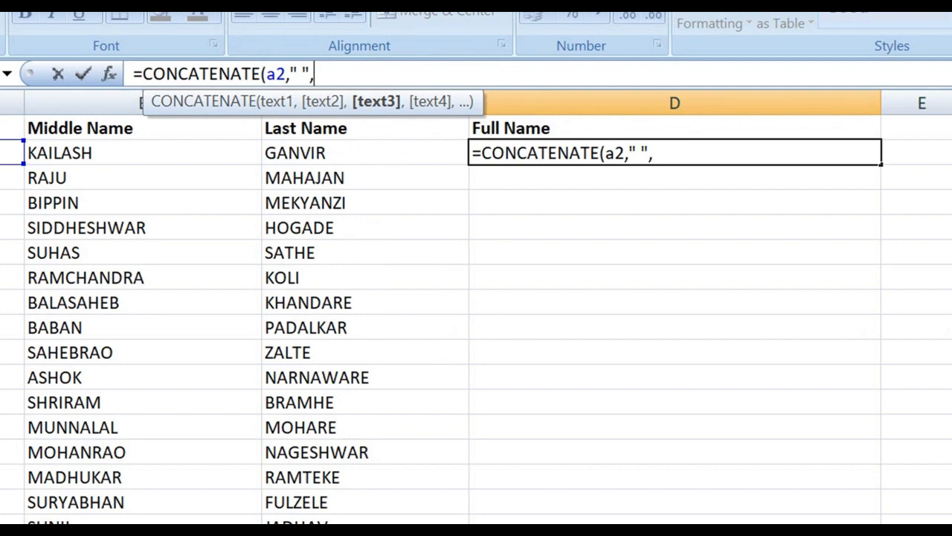
type("b2,\"")
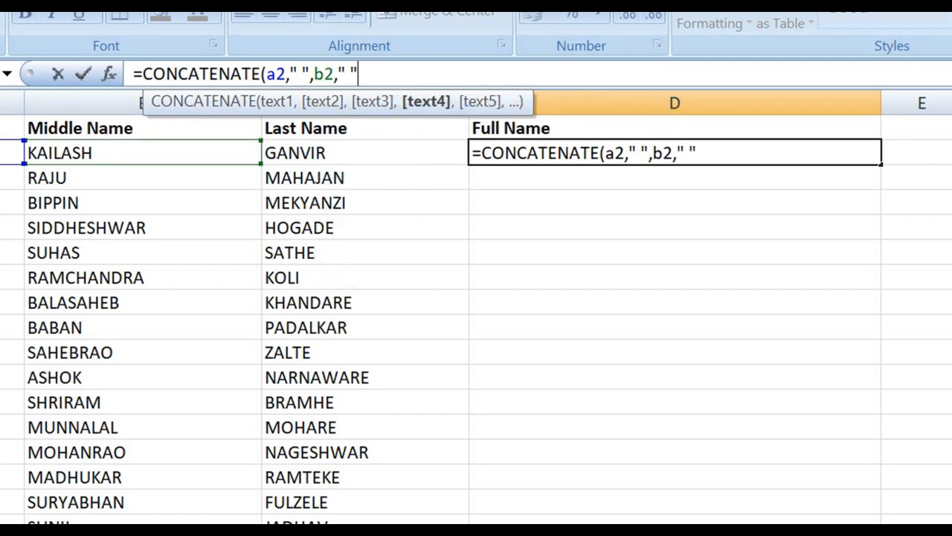
type(",c")
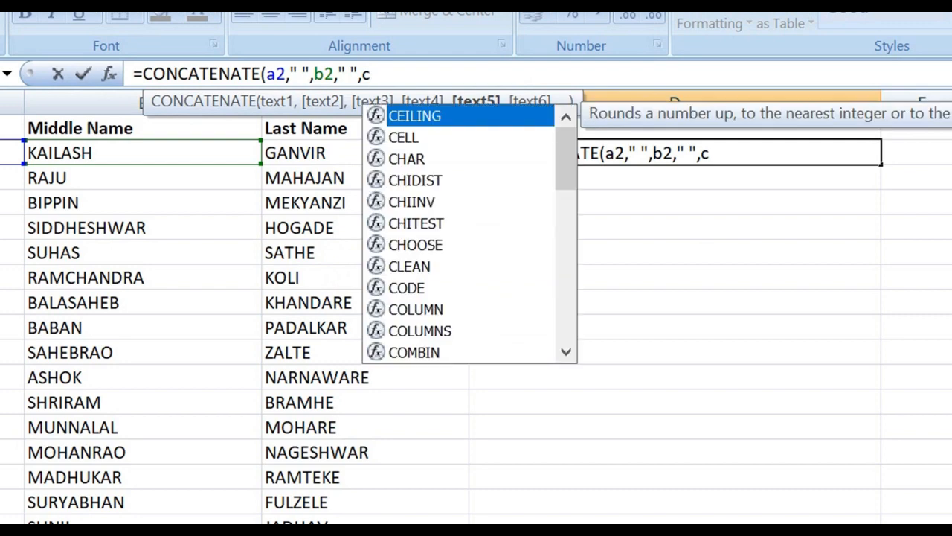
type("2")
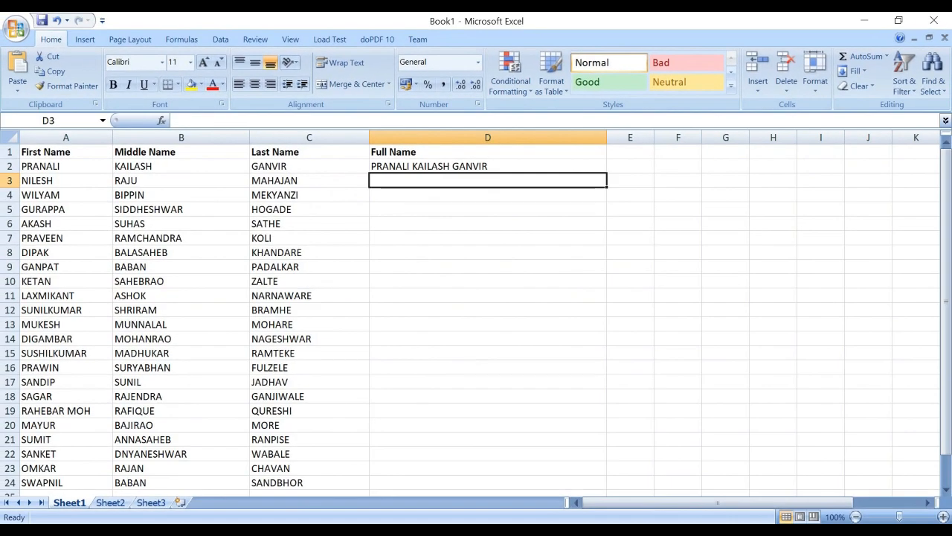
left_click(487, 166)
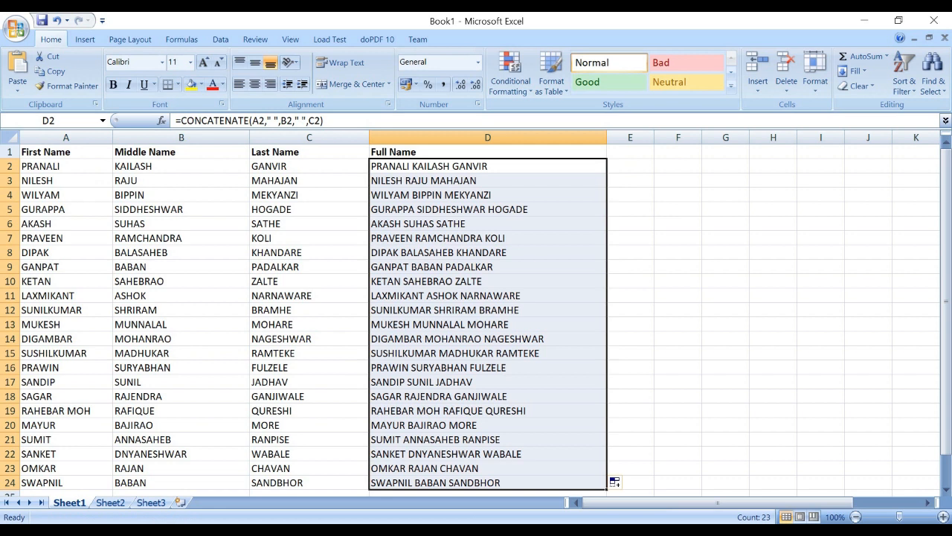
left_click(630, 238)
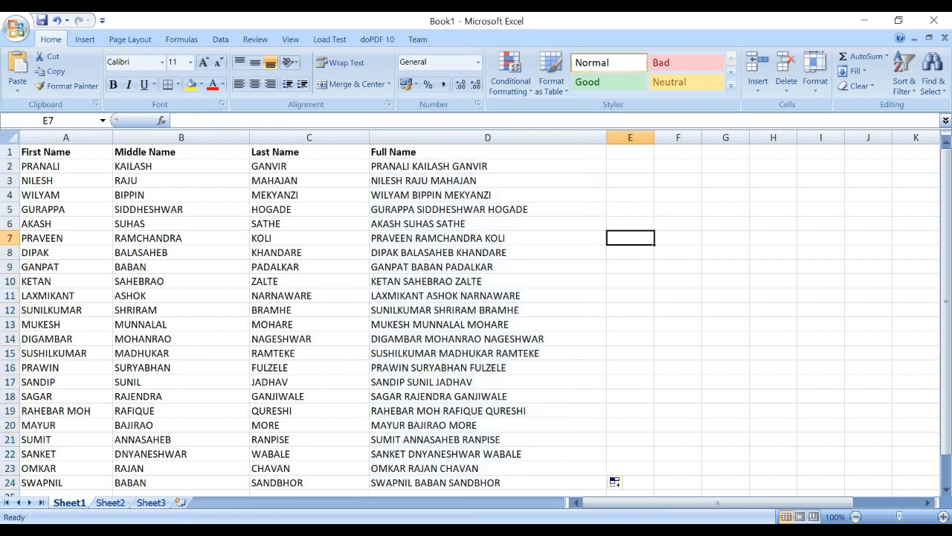